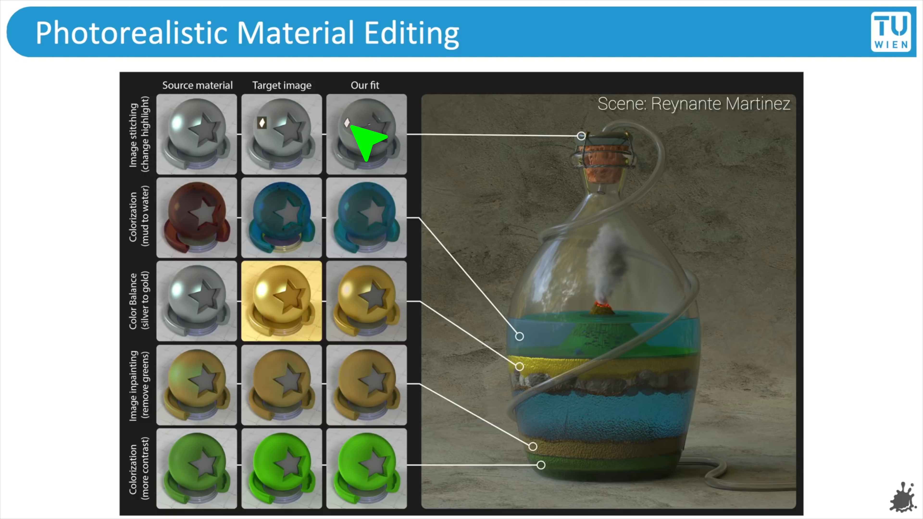
pyautogui.moveTo(365, 139)
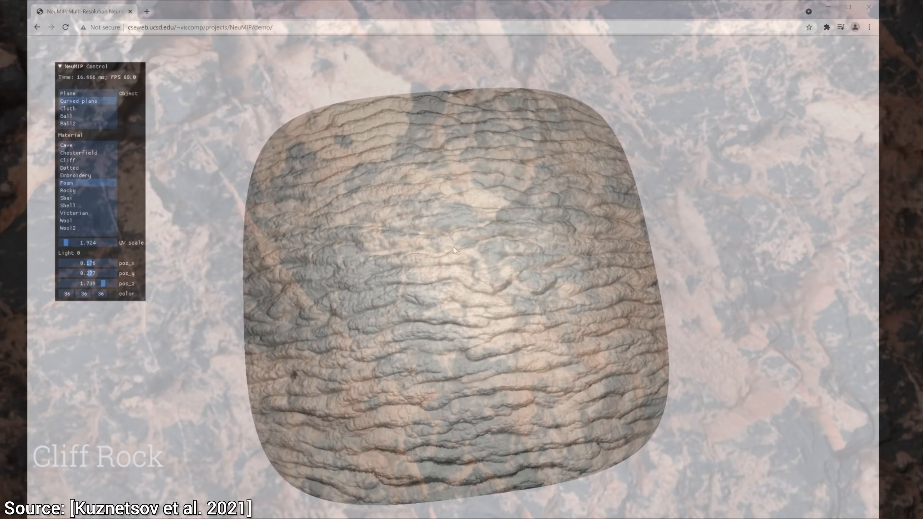
# Step: Show Cloth with Victorian, then Curved plane with Shell, and move Light 0 pos_y to about 1.64
pyautogui.click(67, 183)
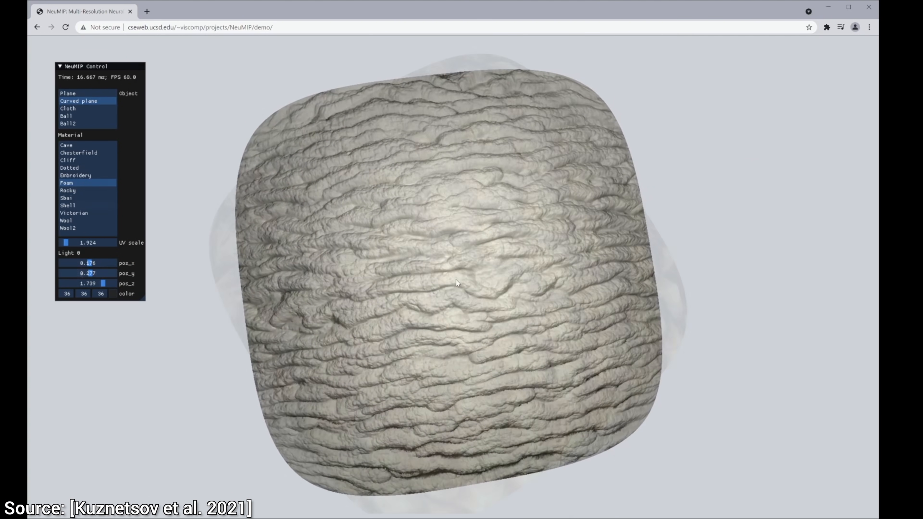
pyautogui.click(68, 205)
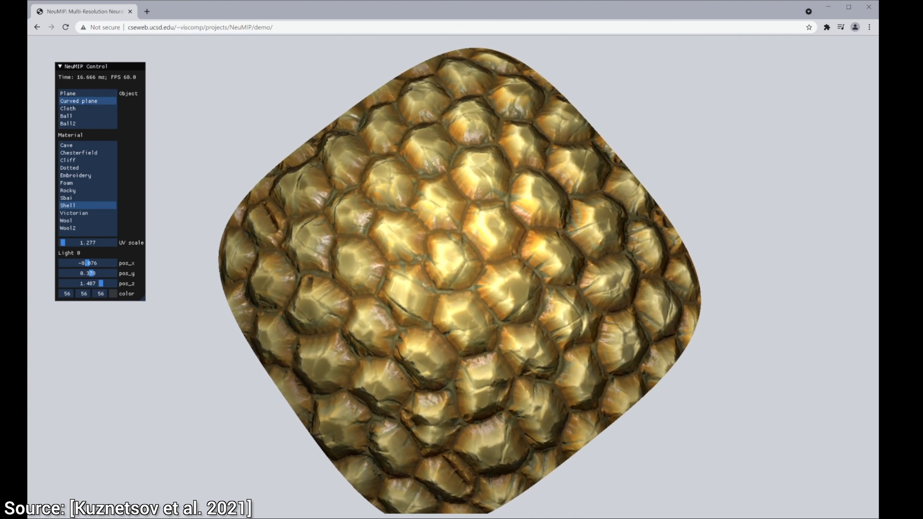
pyautogui.click(66, 184)
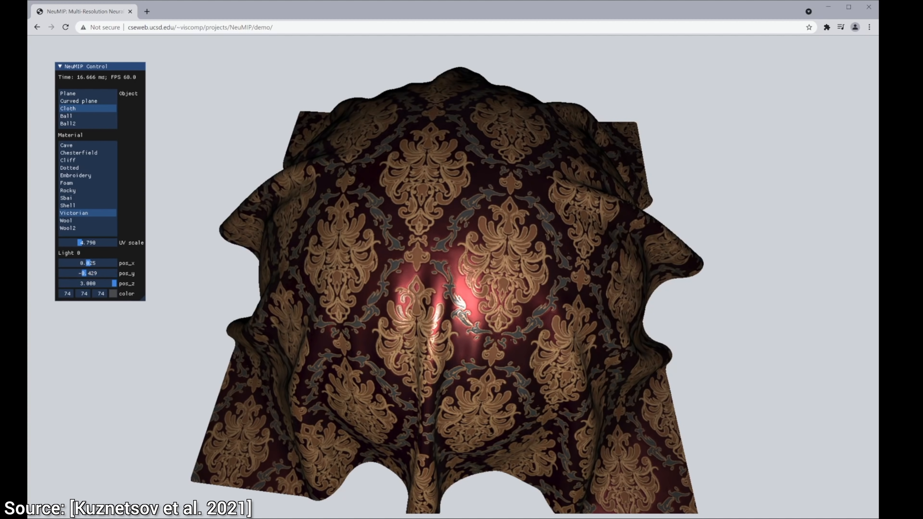
pyautogui.click(76, 175)
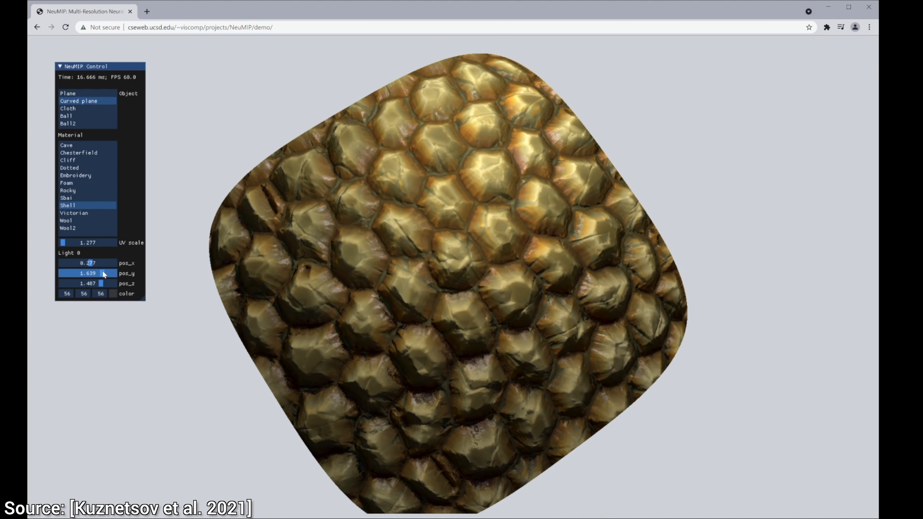
pyautogui.moveTo(106, 263); pyautogui.dragTo(86, 262)
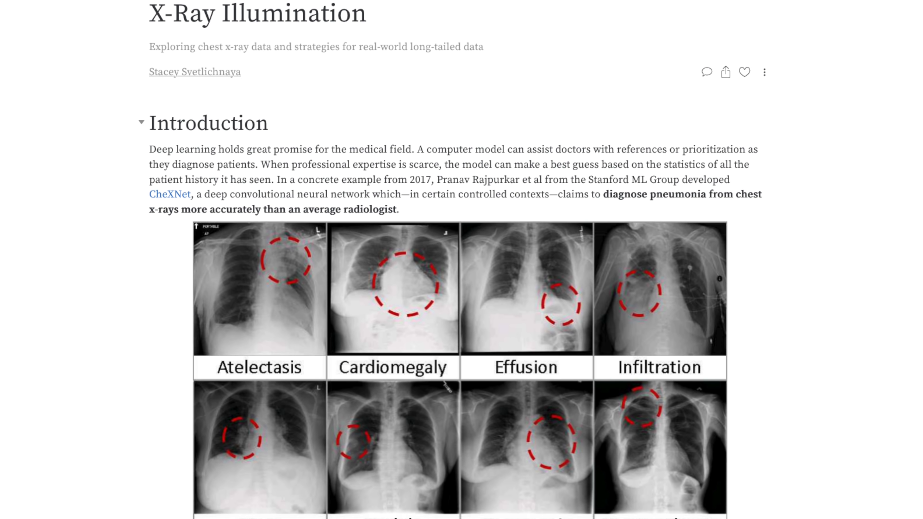
# Step: Scroll the X-Ray Illumination report down to the random 5% subsample of chest x-rays
pyautogui.scroll(-3)
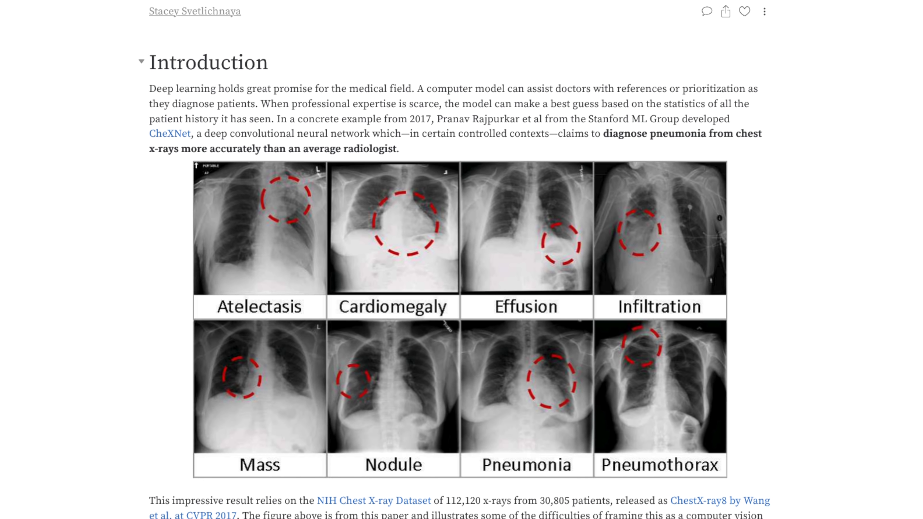
pyautogui.scroll(-3)
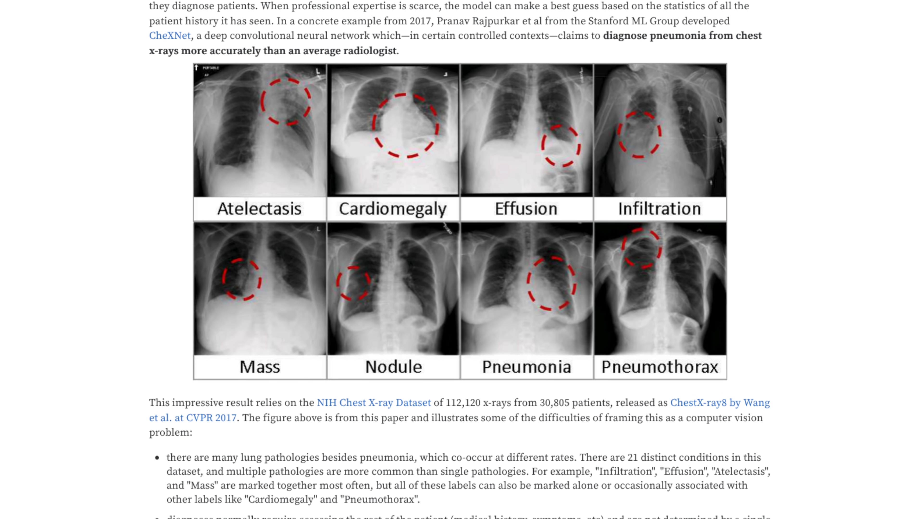
pyautogui.scroll(-3)
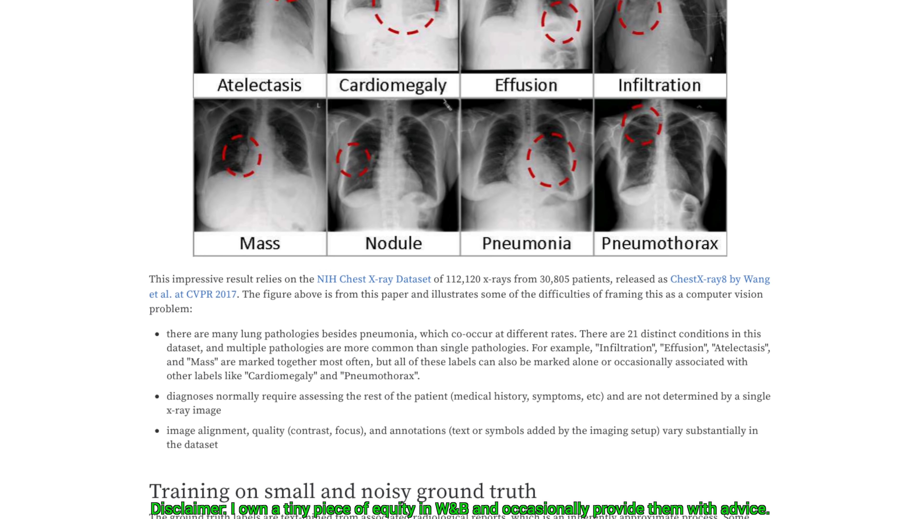
pyautogui.scroll(-3)
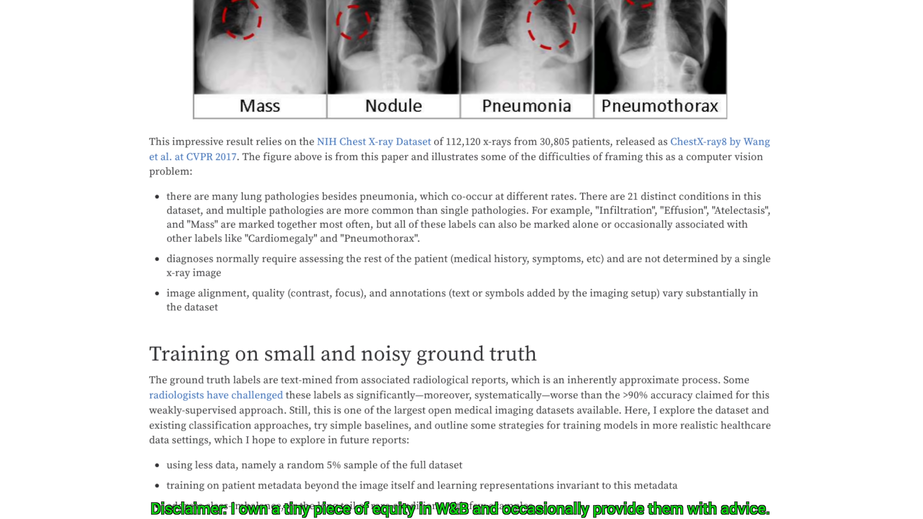
pyautogui.scroll(-3)
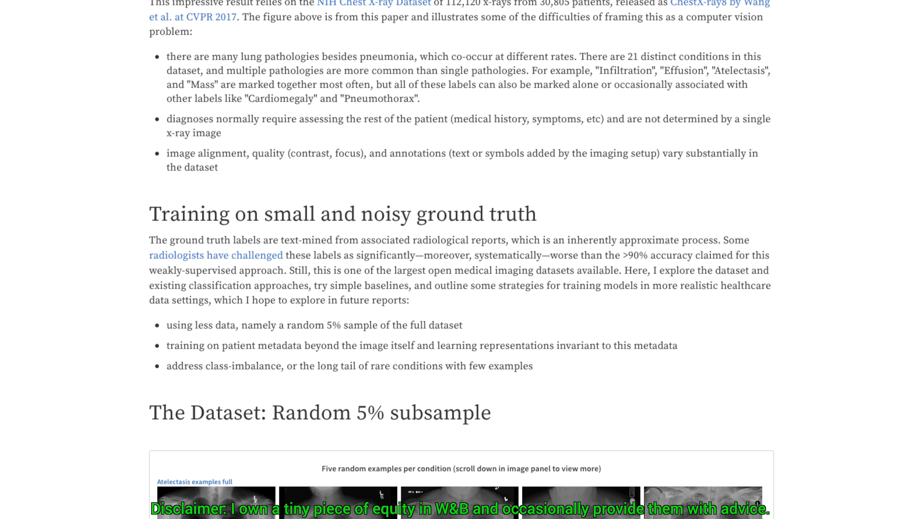
pyautogui.scroll(-3)
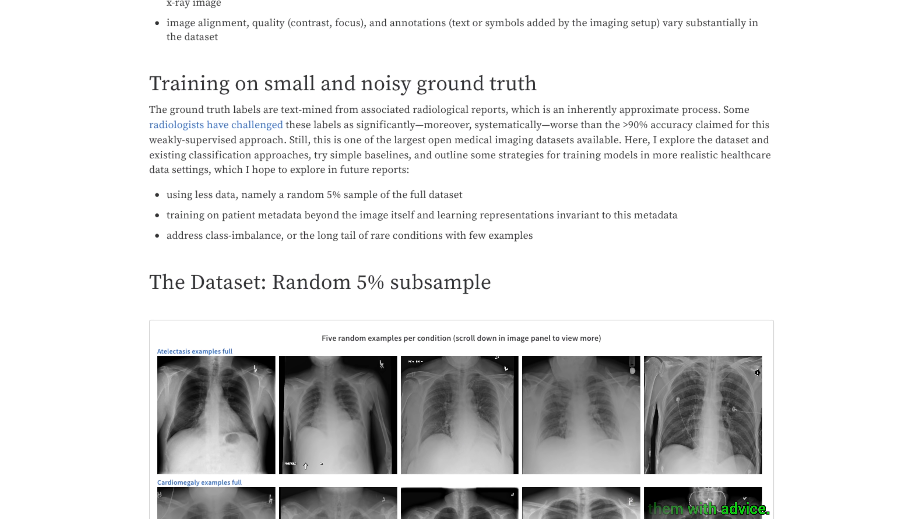
pyautogui.scroll(-3)
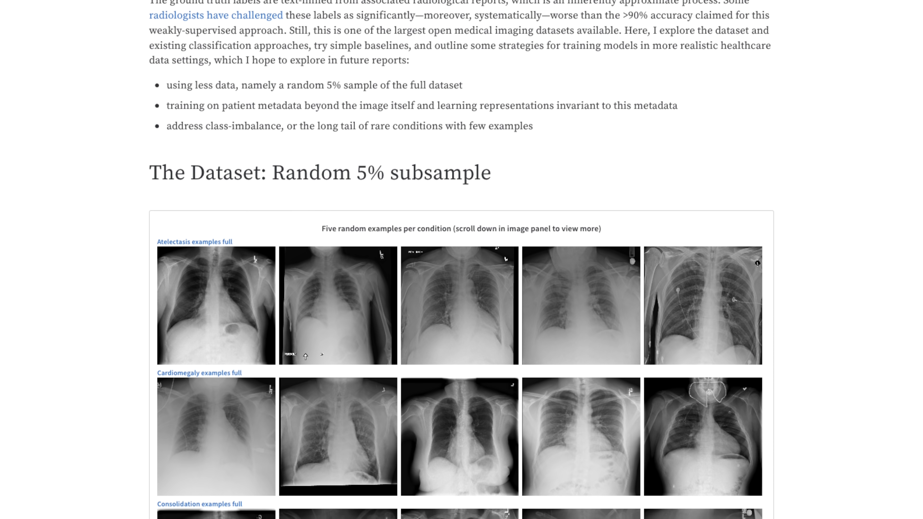
pyautogui.scroll(-3)
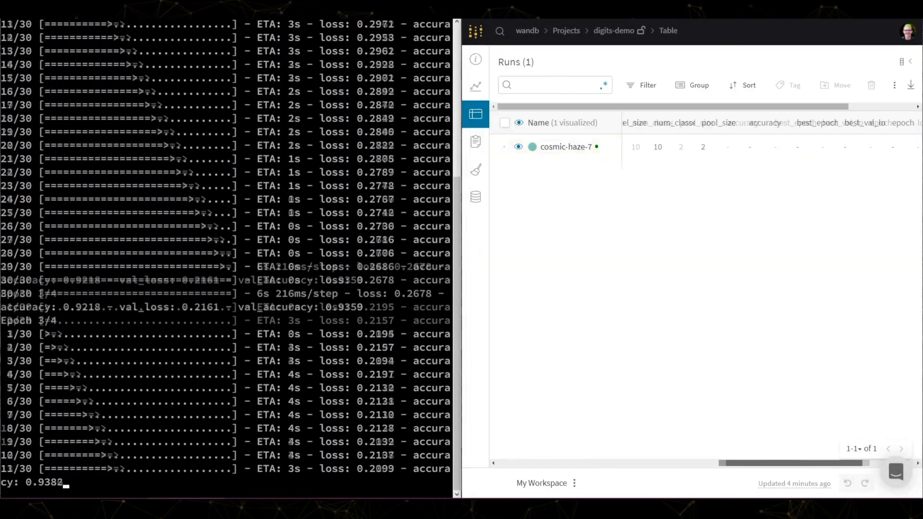
# Step: Review the runs table, switch the sweep to its charts view, and reach the SafeLife report charts
pyautogui.click(475, 87)
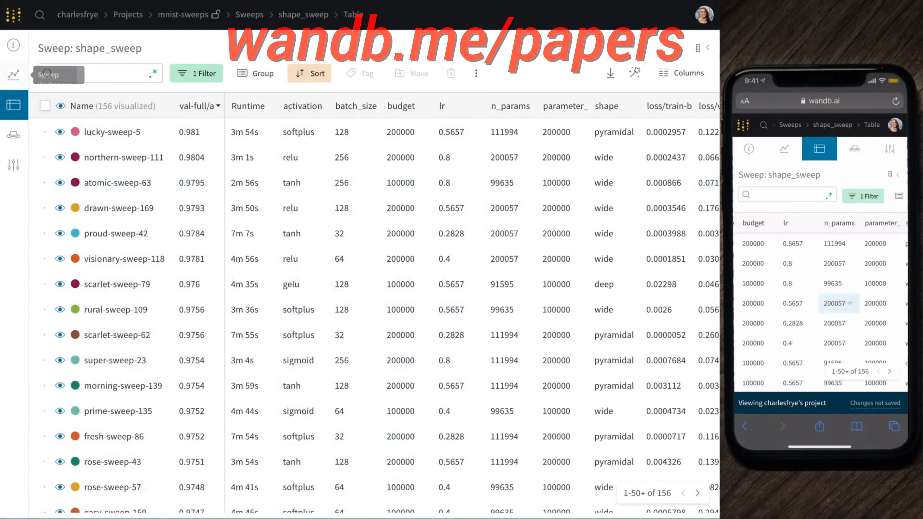
pyautogui.click(13, 75)
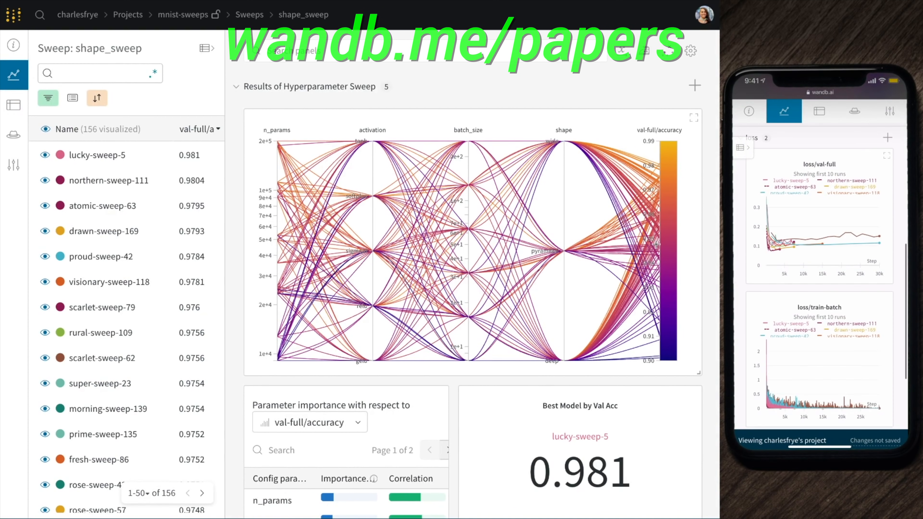
pyautogui.moveTo(647, 221)
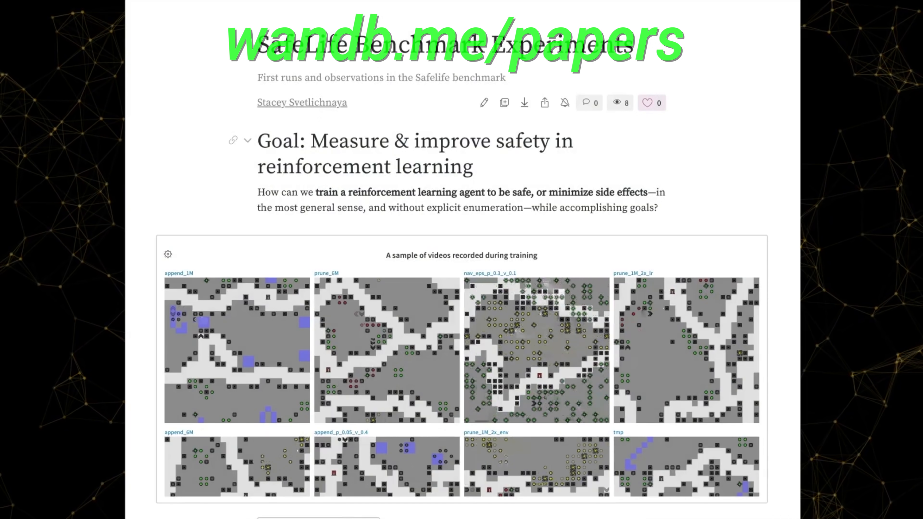
pyautogui.scroll(-3)
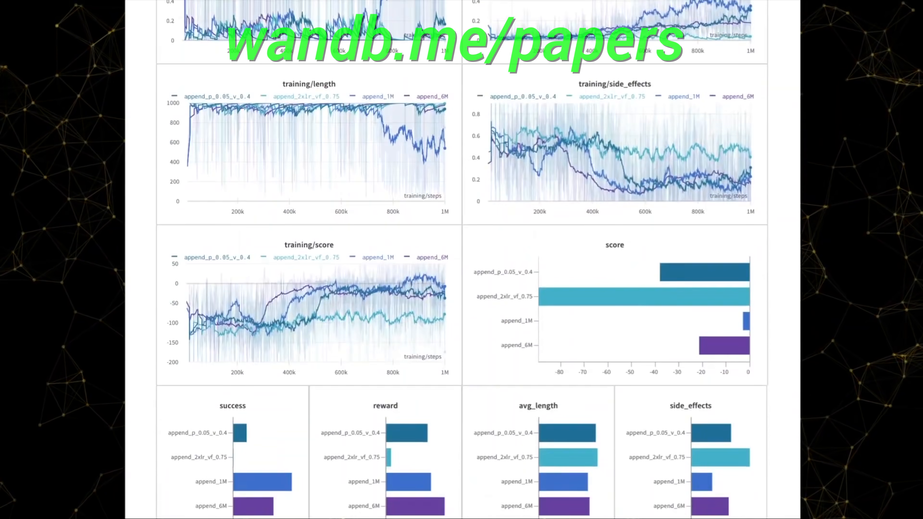
# Step: Tick the prune and navigate run sets so their metrics chart alongside the append runs
pyautogui.scroll(-3)
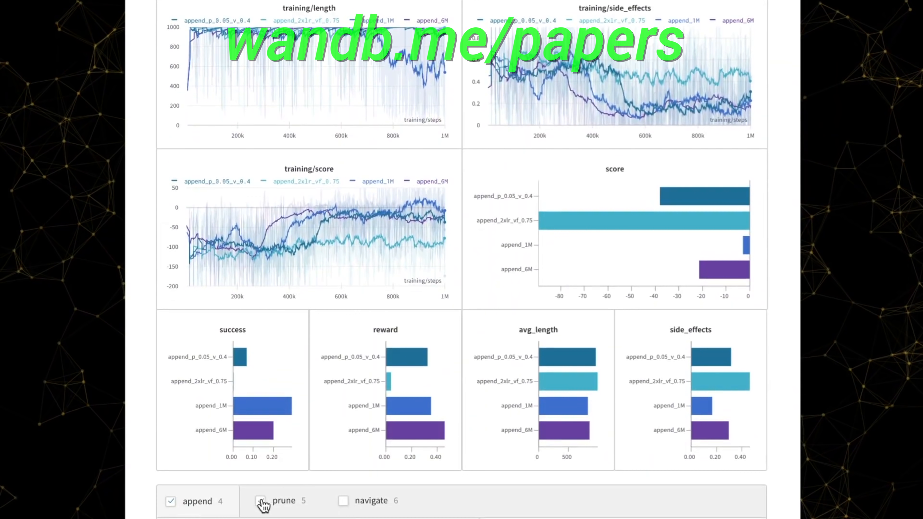
pyautogui.click(260, 500)
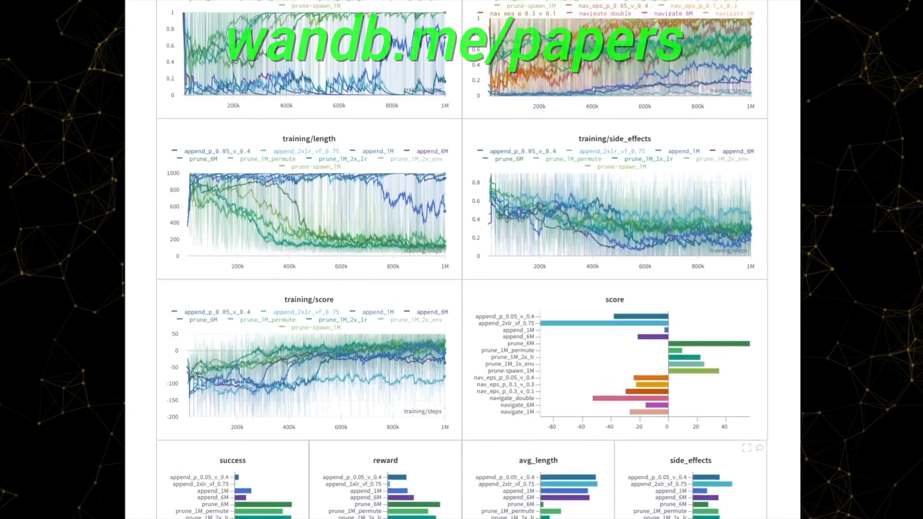
pyautogui.scroll(3)
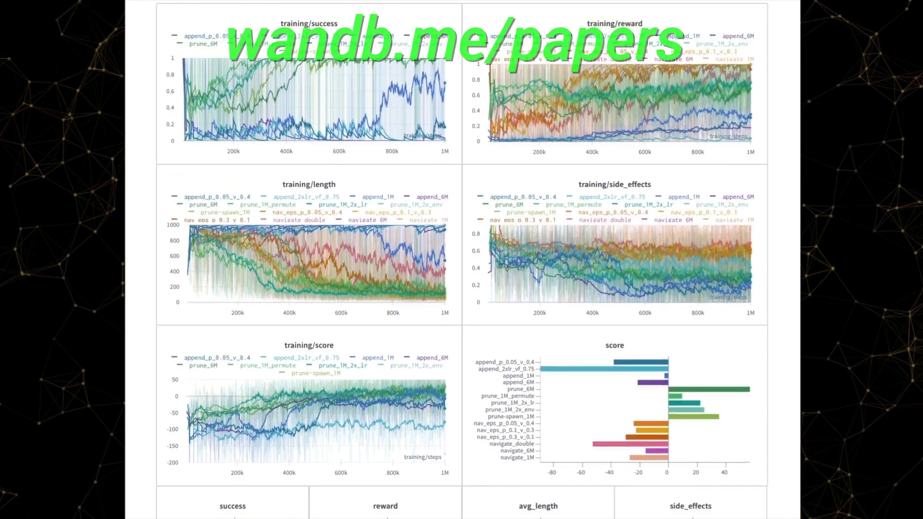